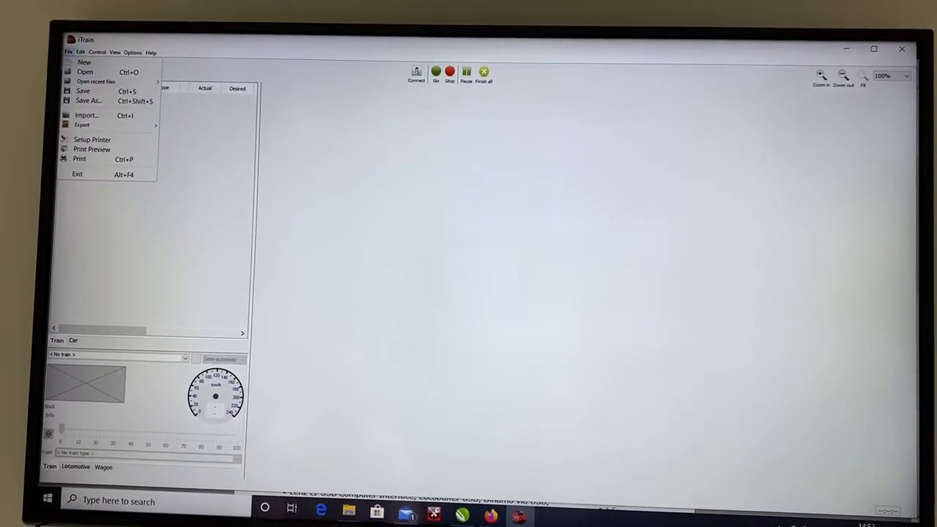
# - Set the layout scale to OO (1:76) in Edit > Settings so the gauge becomes OO
pyautogui.click(96, 50)
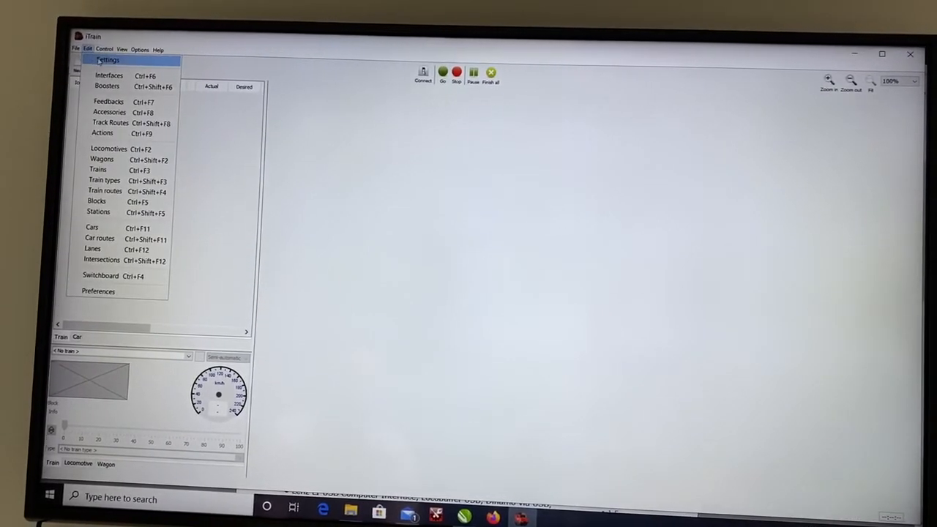
pyautogui.click(109, 60)
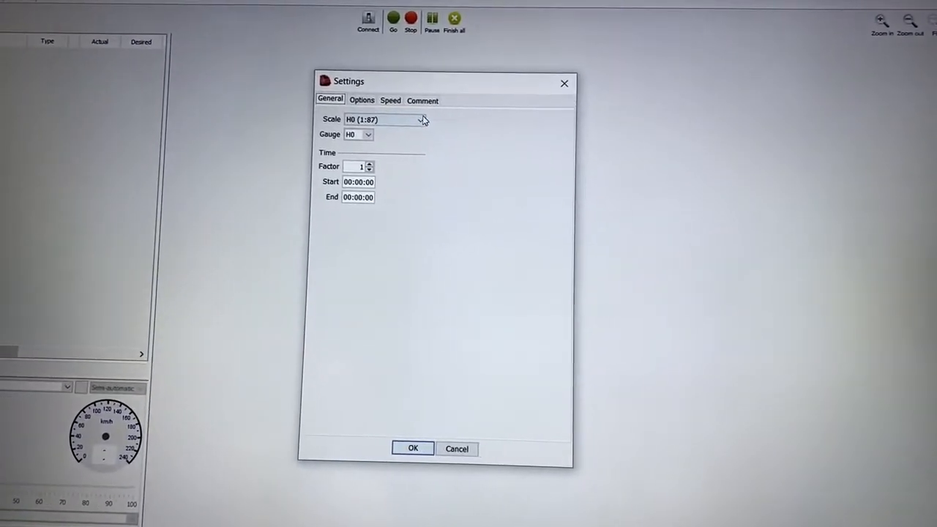
pyautogui.click(419, 118)
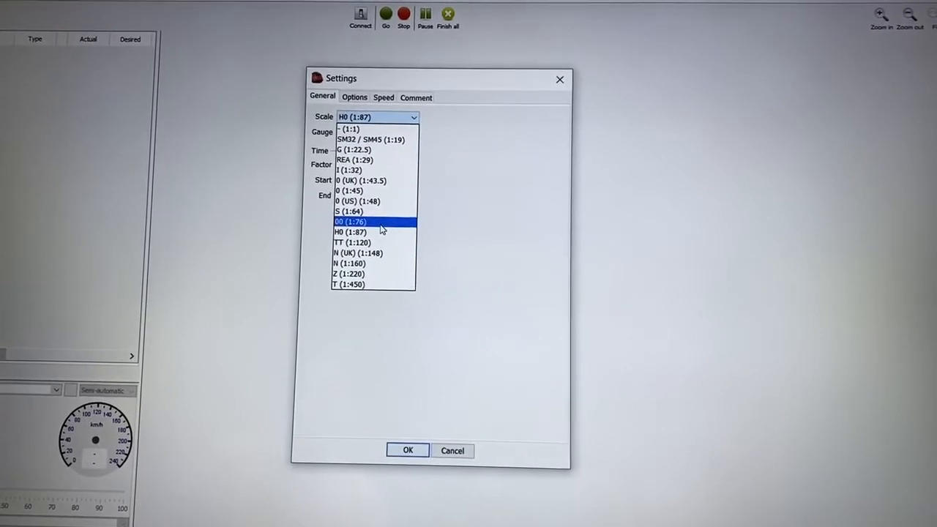
pyautogui.click(351, 221)
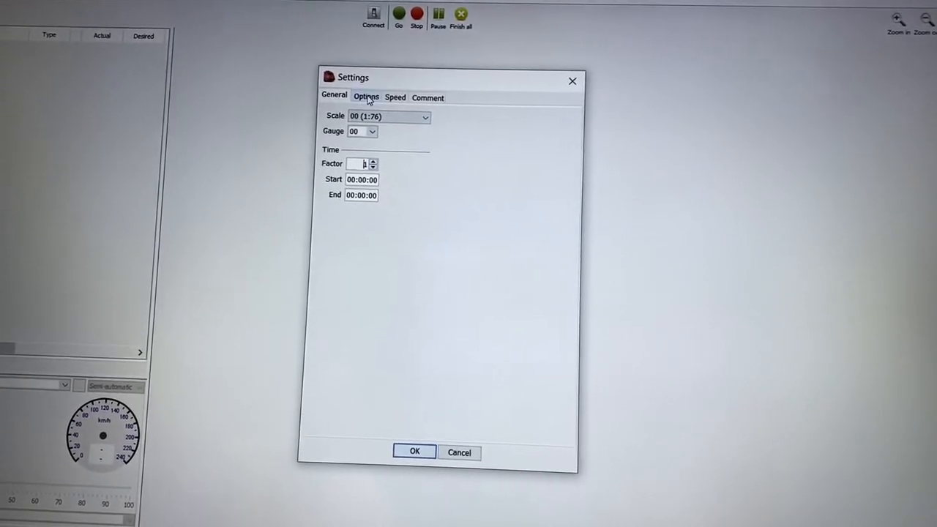
# - Turn on 'Always set accessory' in the Settings Options
pyautogui.click(367, 96)
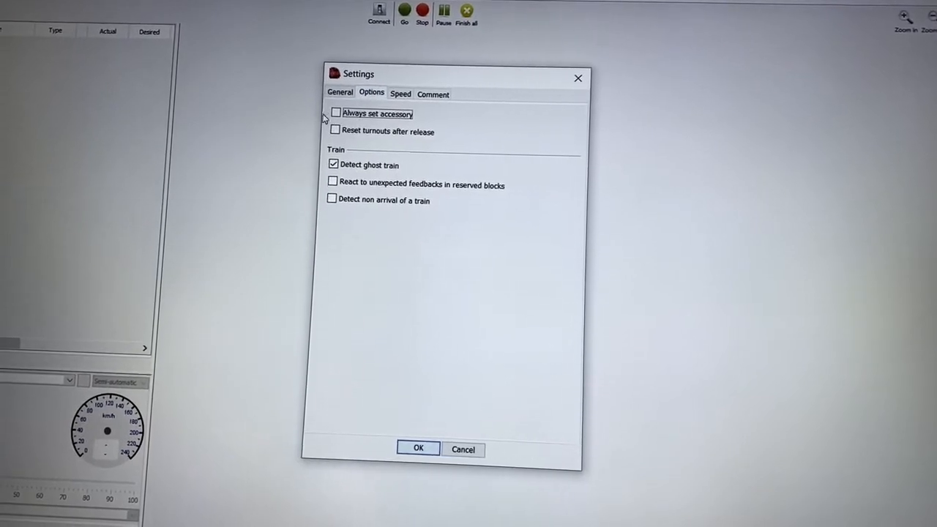
pyautogui.click(334, 113)
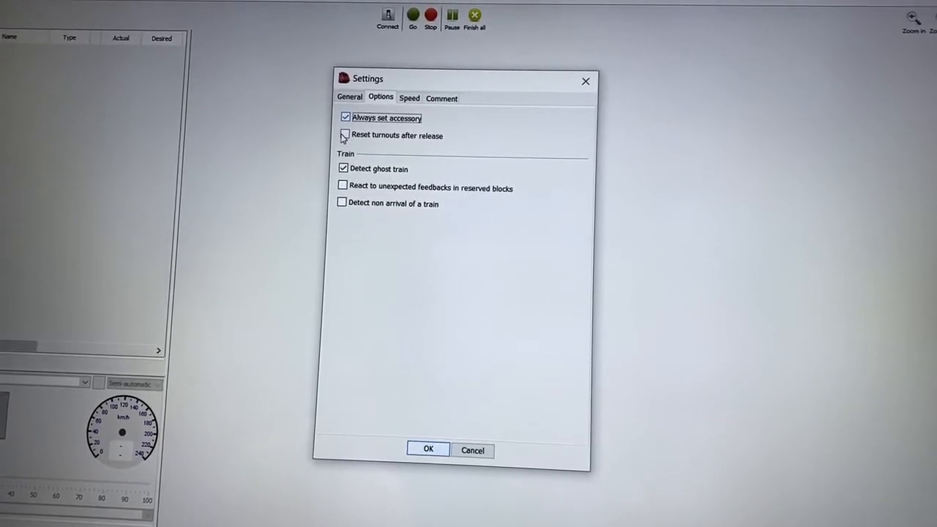
# - Turn on 'Reset turnouts after release' in the Settings Options
pyautogui.click(344, 135)
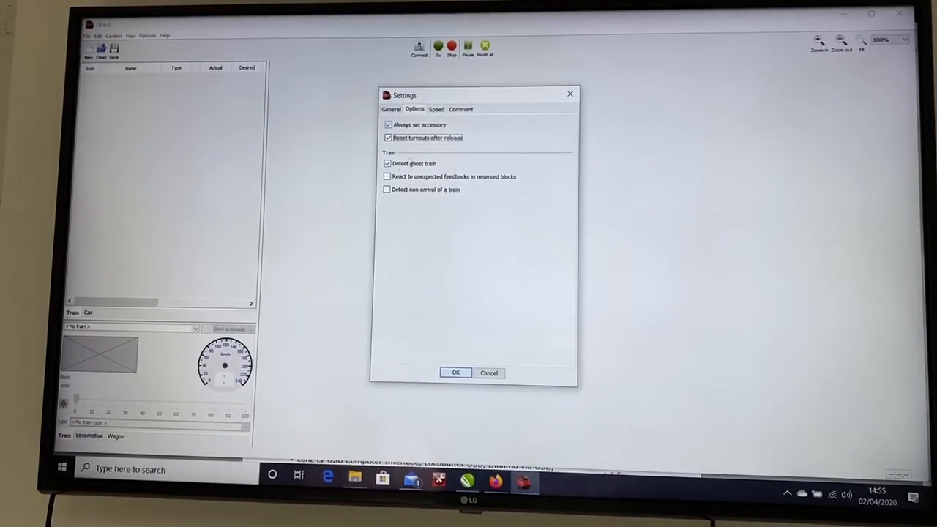
# - Review the Speed and Comment pages, then close the Settings dialog
pyautogui.click(434, 111)
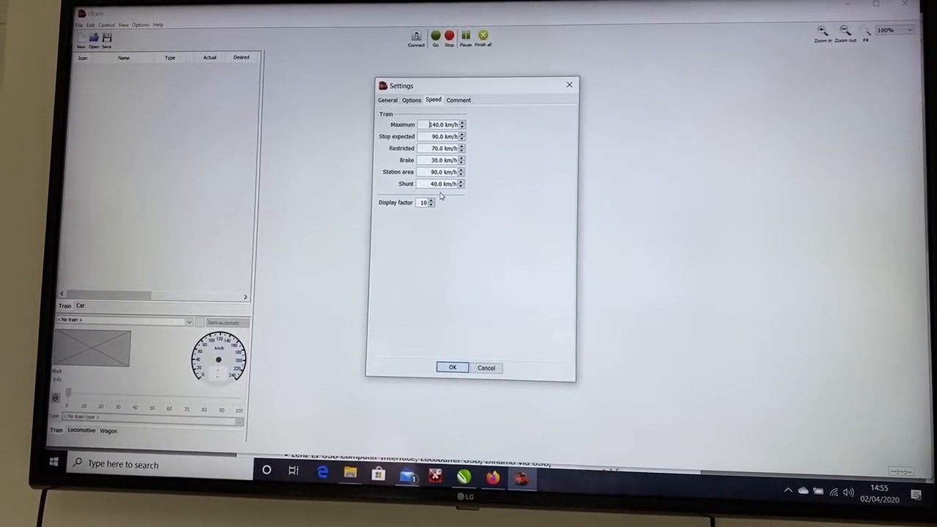
pyautogui.click(466, 100)
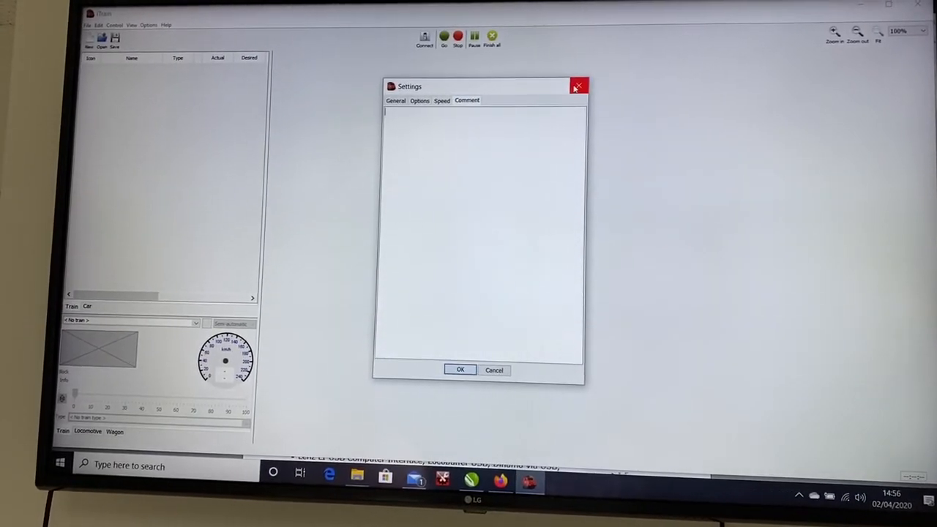
pyautogui.click(579, 86)
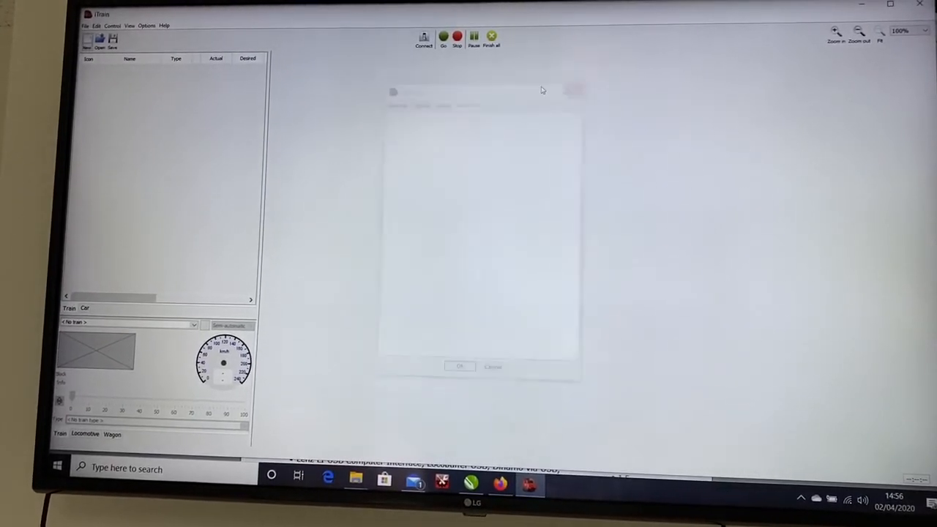
pyautogui.click(94, 26)
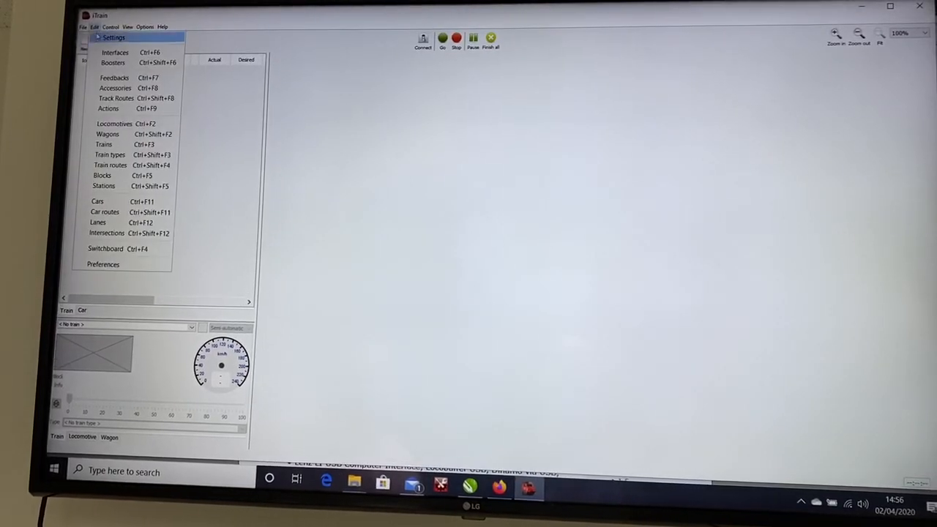
pyautogui.moveTo(103, 263)
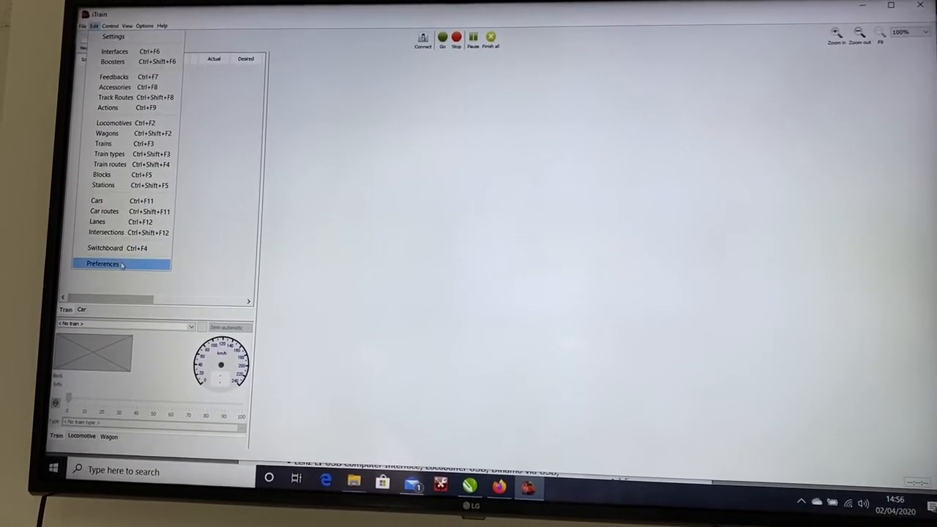
# - In Preferences keep length in centimetres and set the speed unit to mph
pyautogui.click(103, 263)
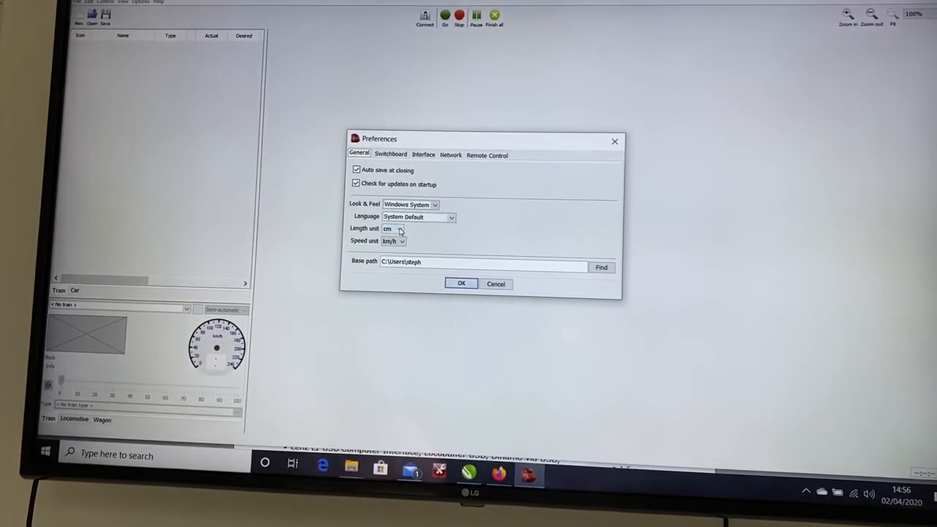
pyautogui.click(401, 228)
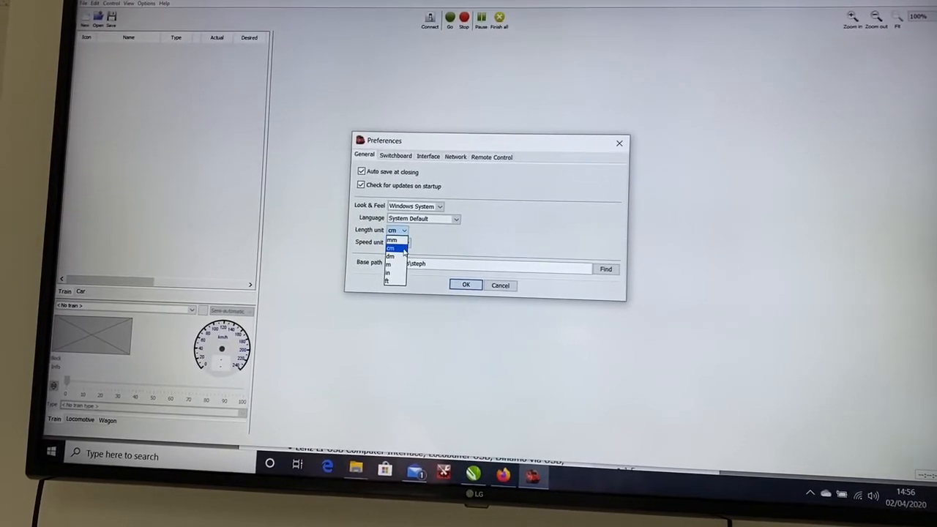
pyautogui.click(392, 247)
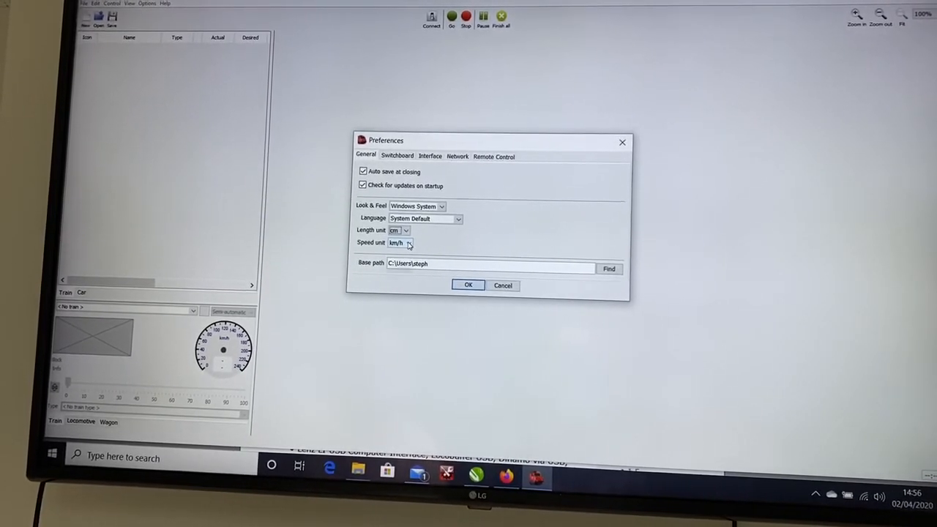
pyautogui.click(405, 243)
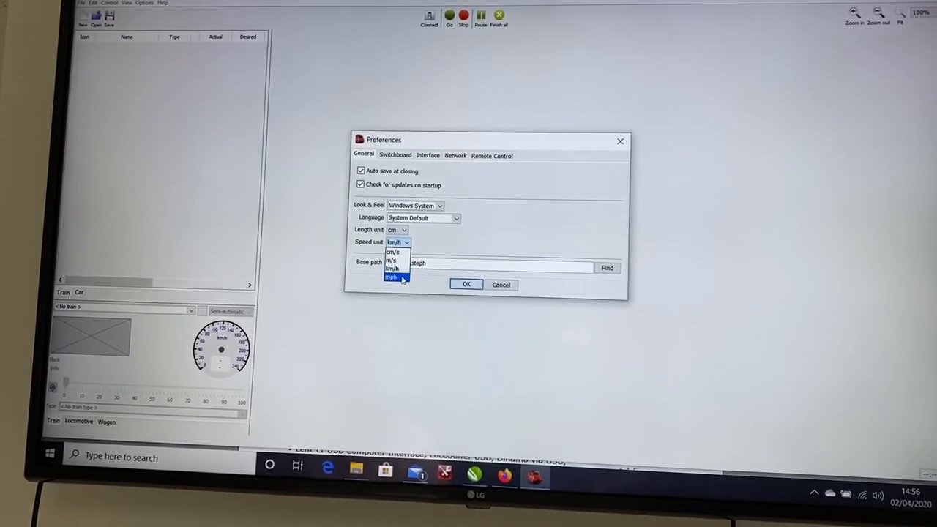
pyautogui.click(393, 277)
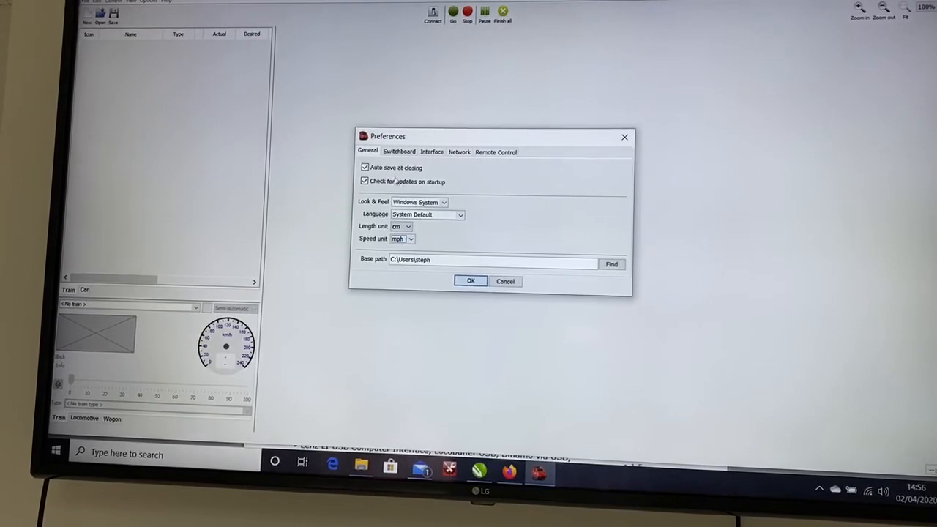
pyautogui.click(398, 152)
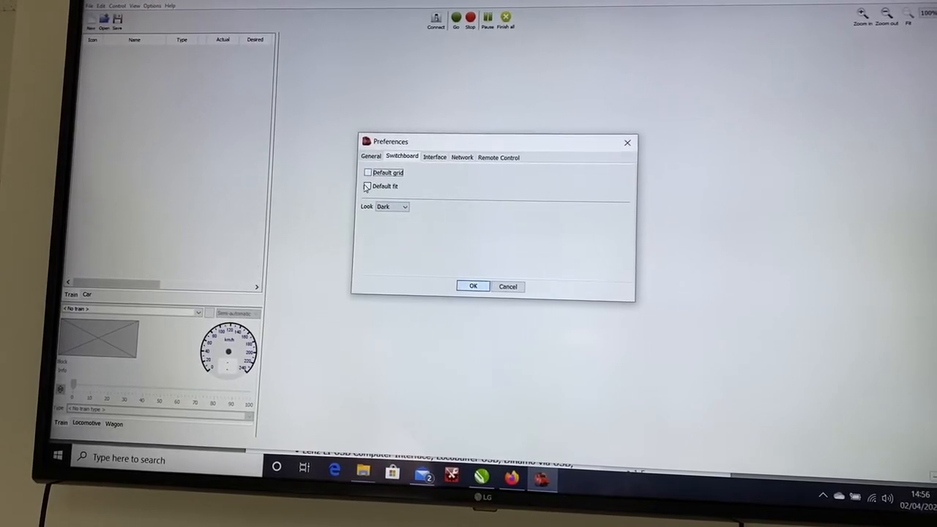
# - Enable switchboard 'Default fit' and keep the Dark look
pyautogui.click(366, 185)
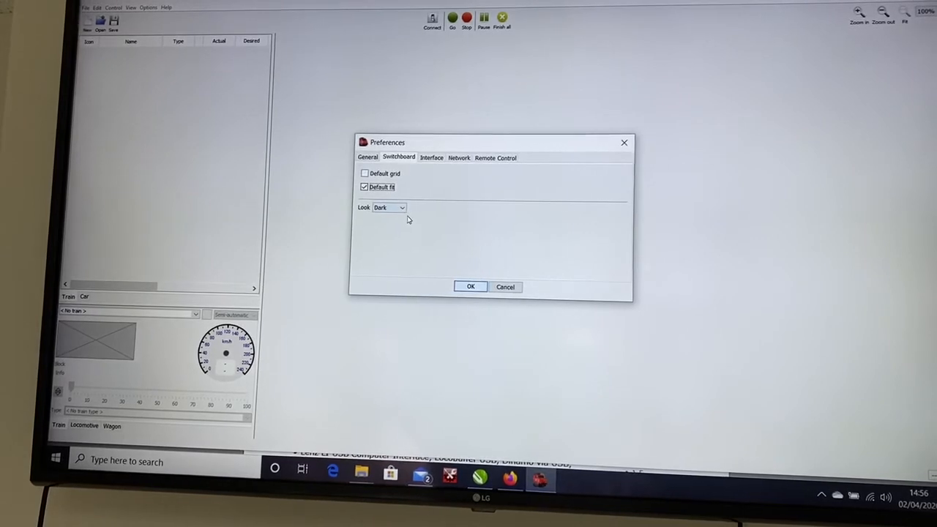
pyautogui.click(402, 208)
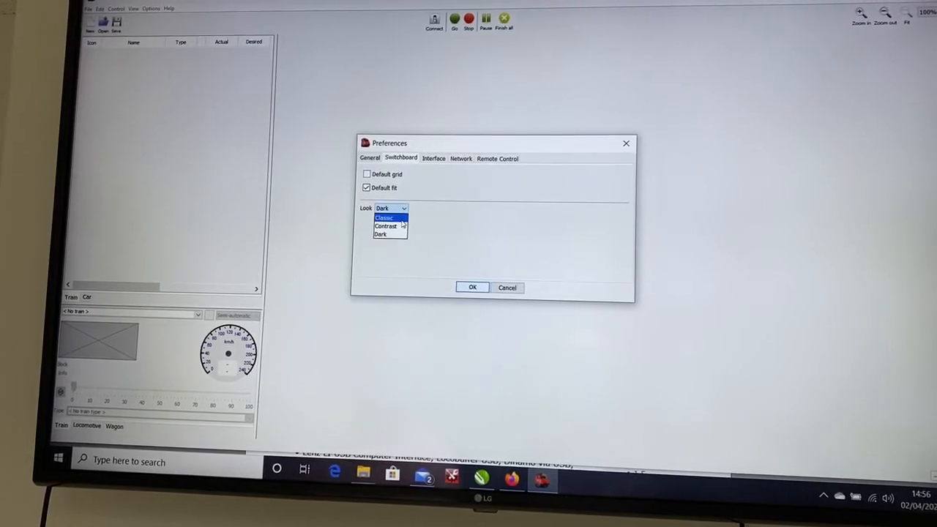
pyautogui.moveTo(388, 226)
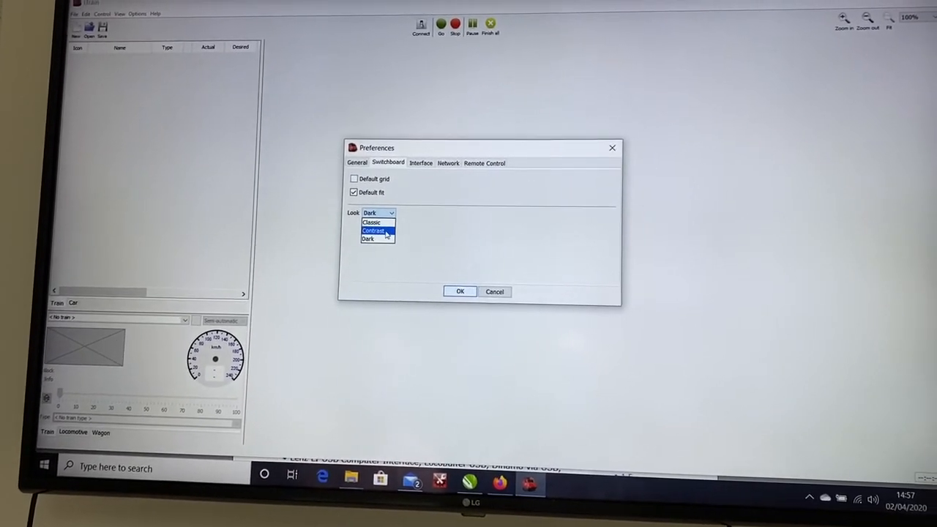
pyautogui.click(367, 240)
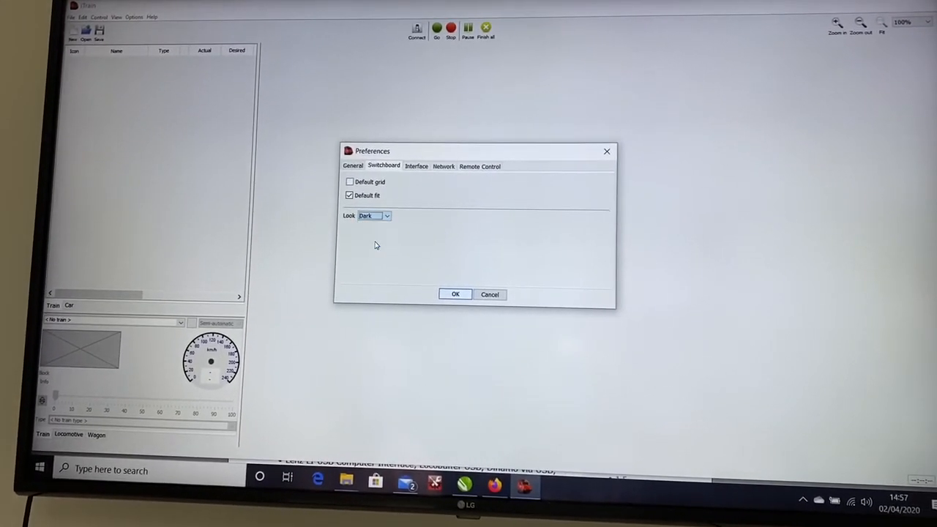
pyautogui.click(416, 164)
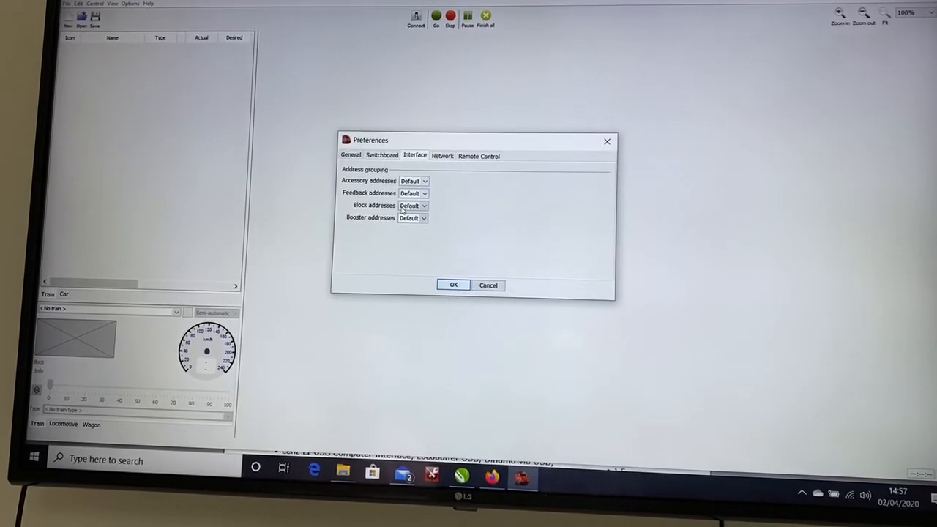
# - Keep the network mode on Stand alone and move to the Remote Control preferences
pyautogui.click(442, 156)
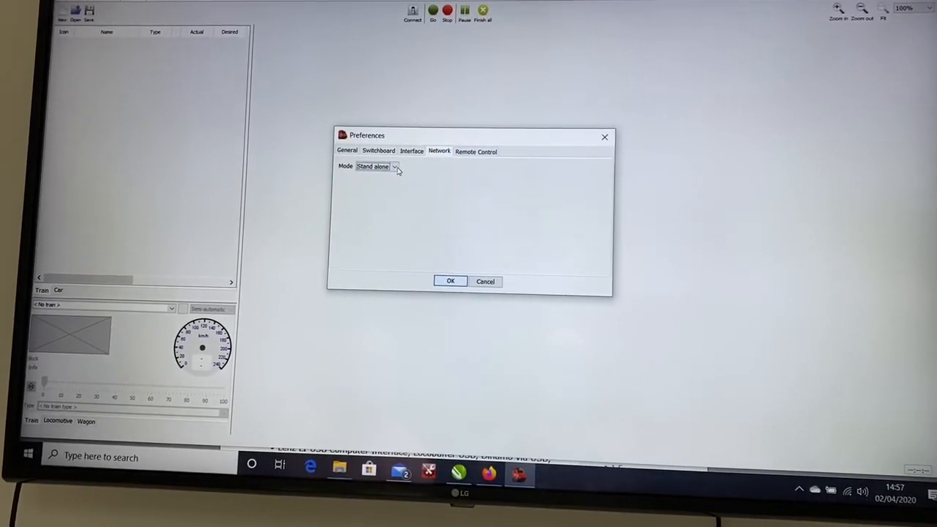
pyautogui.click(394, 167)
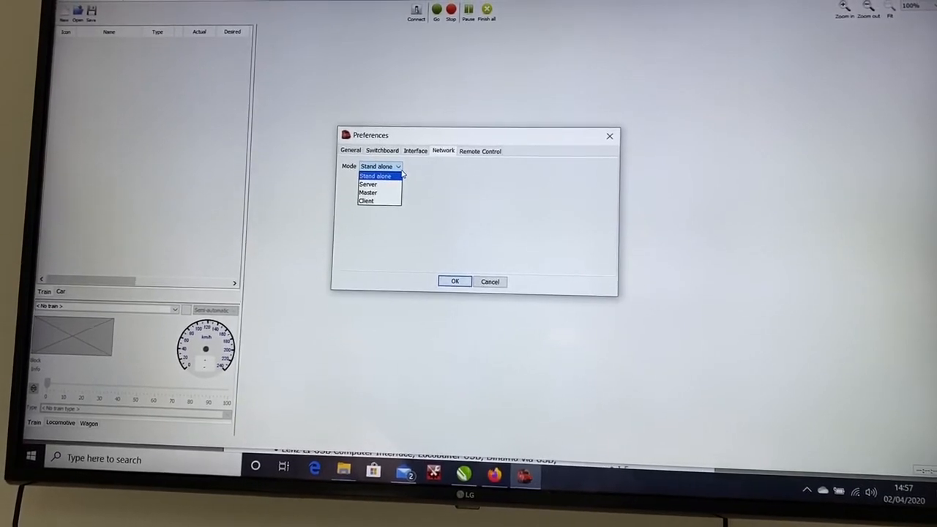
pyautogui.moveTo(368, 195)
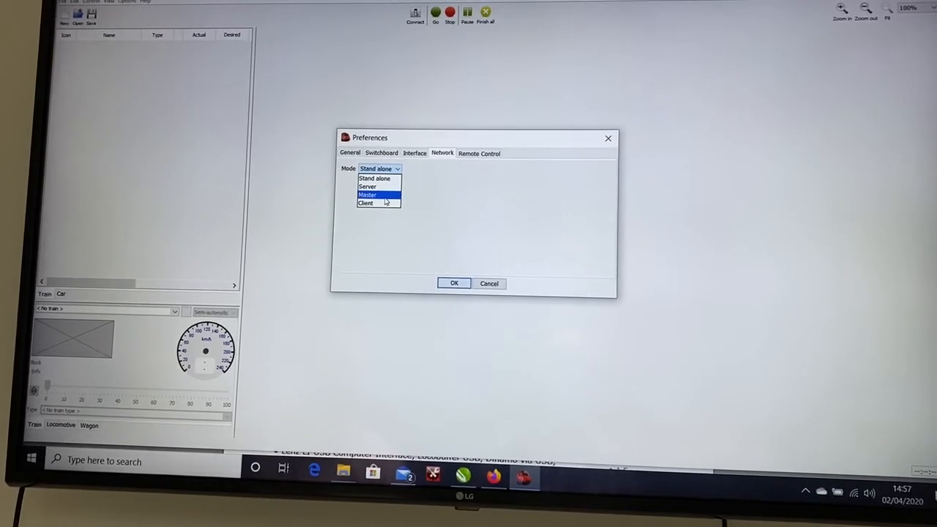
pyautogui.moveTo(379, 202)
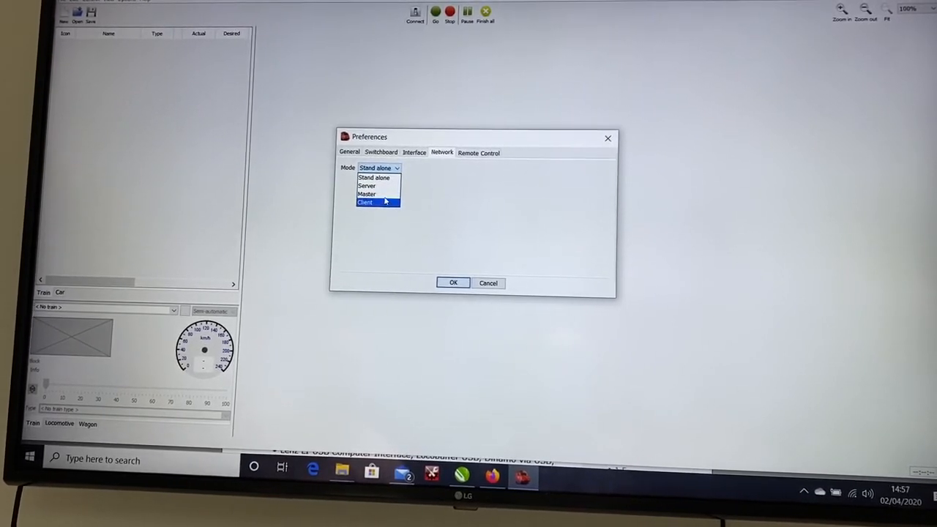
pyautogui.moveTo(375, 197)
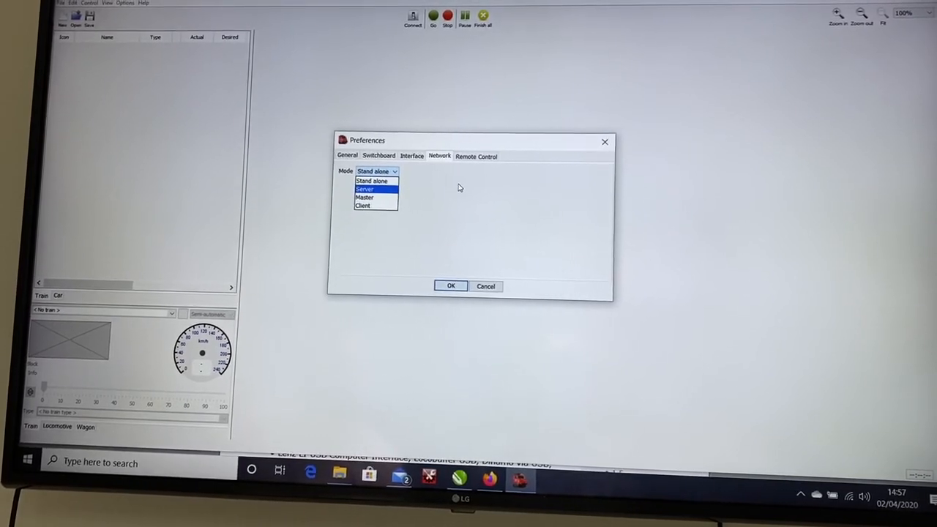
pyautogui.click(372, 181)
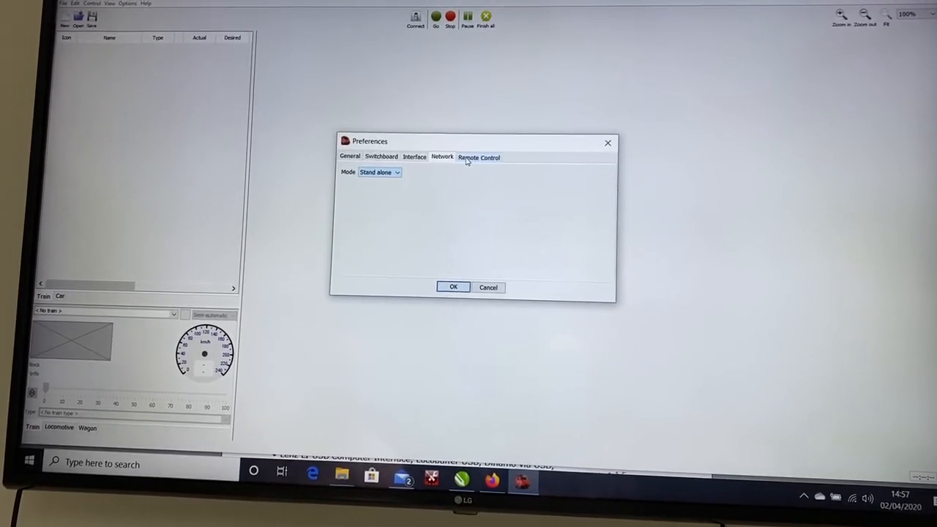
pyautogui.click(477, 157)
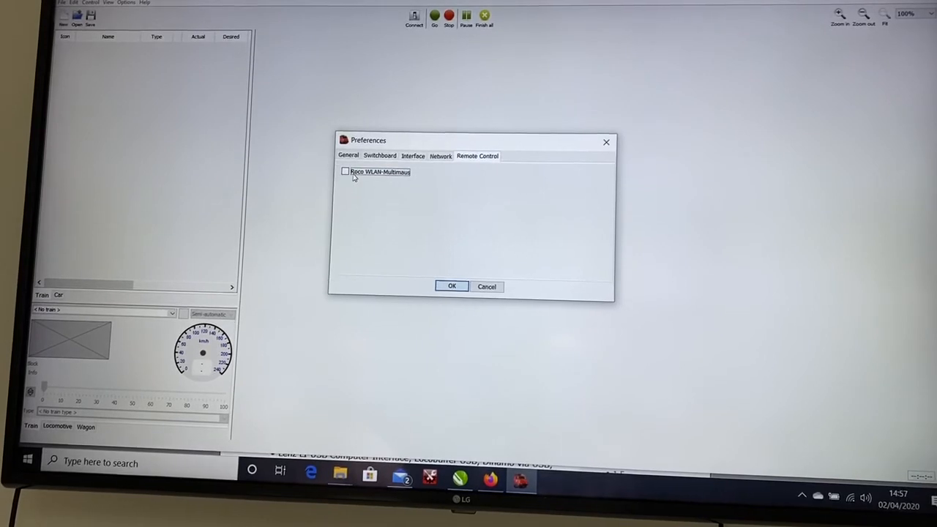